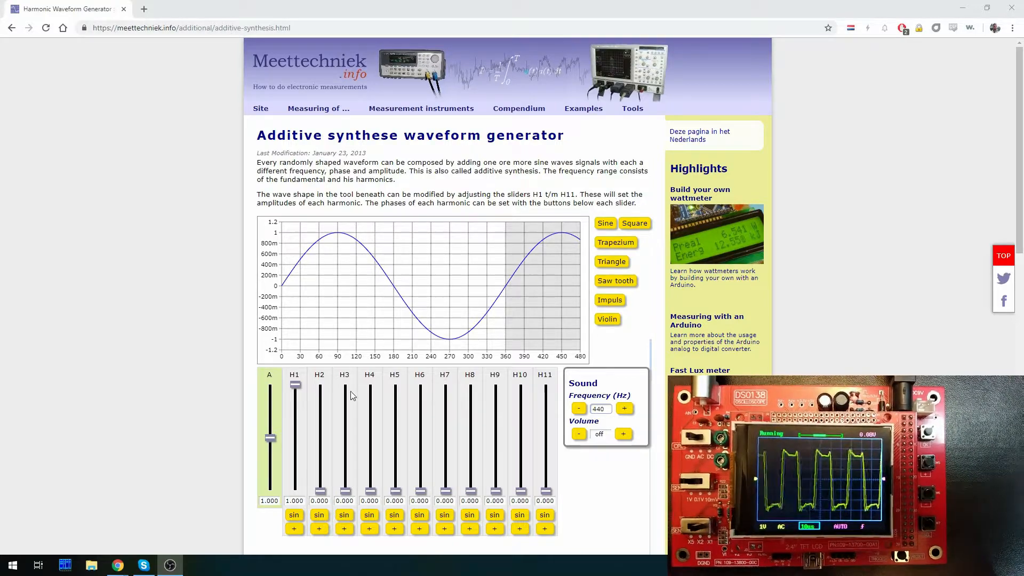
pyautogui.moveTo(340, 426)
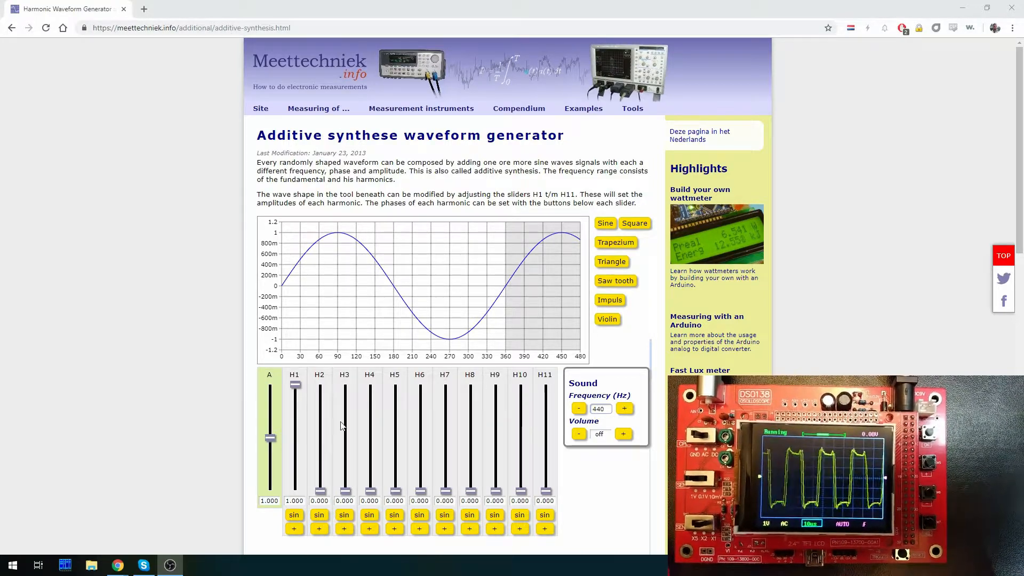
pyautogui.moveTo(348, 419)
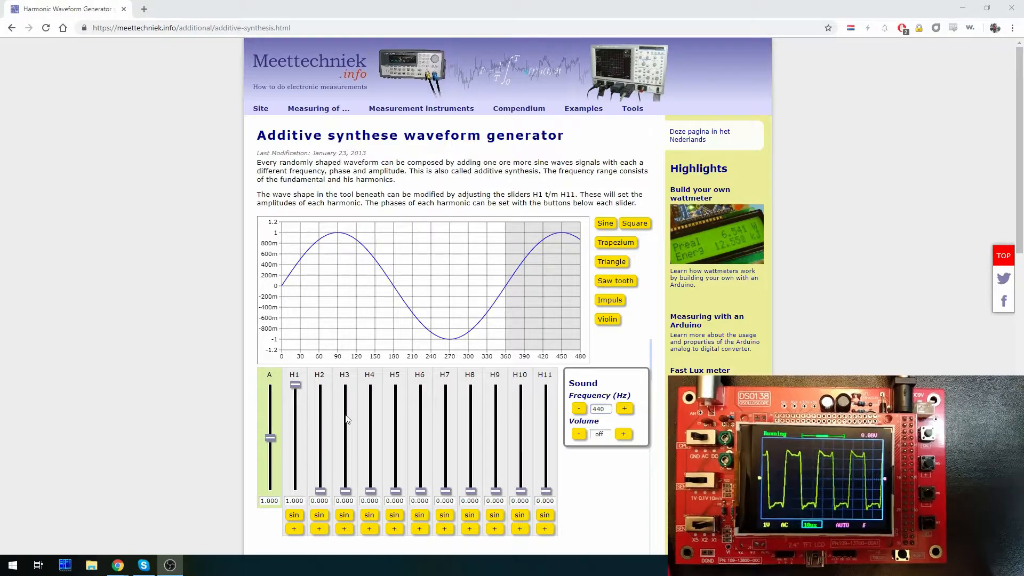
pyautogui.moveTo(347, 468)
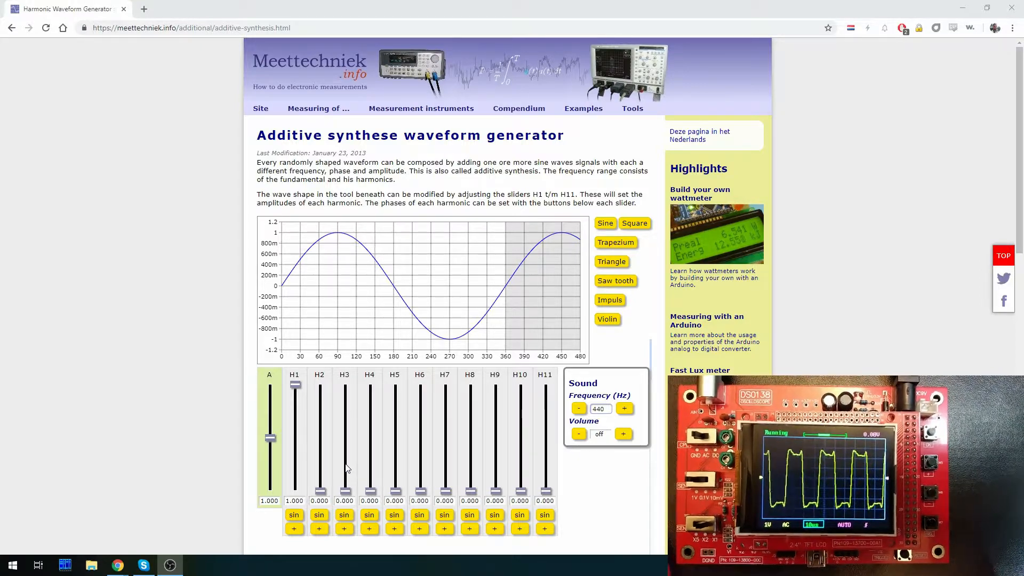
pyautogui.moveTo(534, 443)
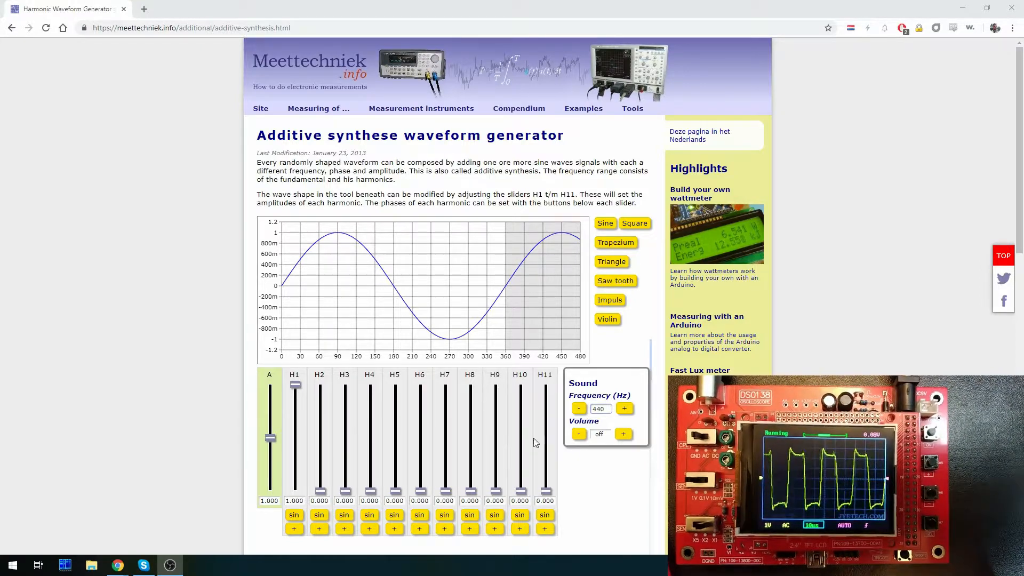
pyautogui.moveTo(330, 453)
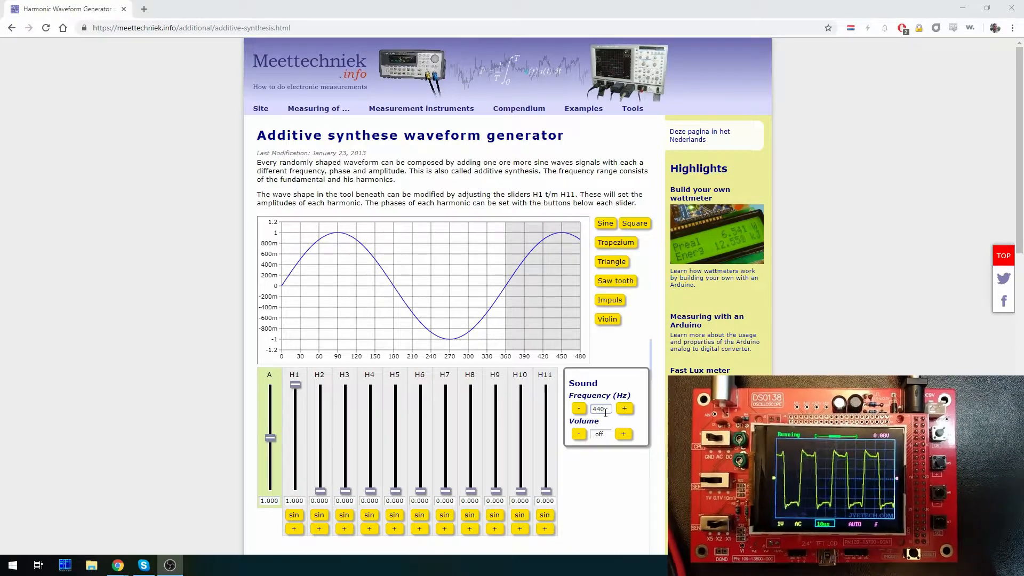
# Step: Set the generator frequency to 20000 Hz in the Frequency field
pyautogui.tripleClick(598, 408)
pyautogui.write('20000')
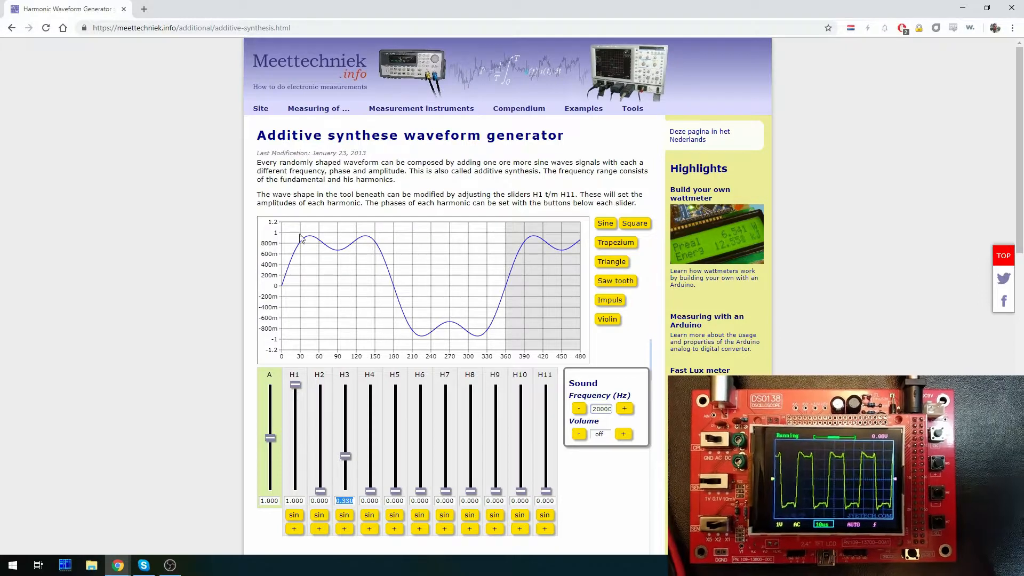
pyautogui.moveTo(301, 311)
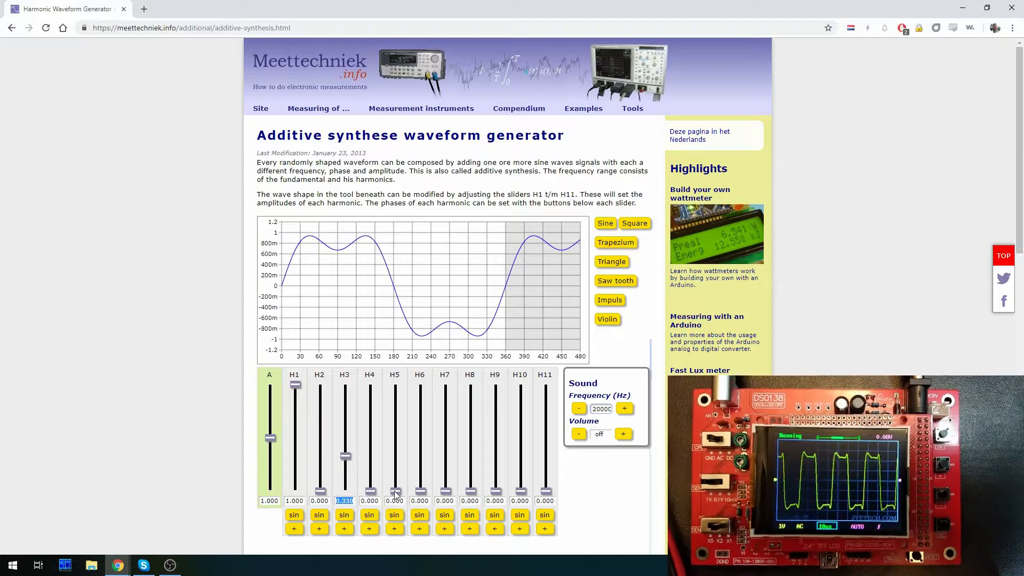
pyautogui.moveTo(461, 477)
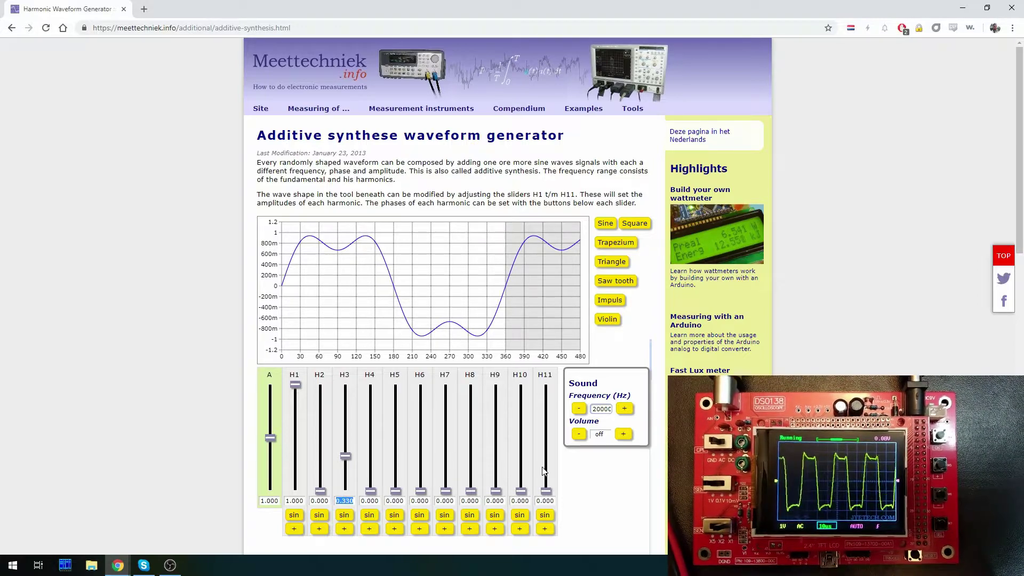
# Step: Raise the overall amplitude A toward 1.273 for the harmonic sum
pyautogui.click(634, 223)
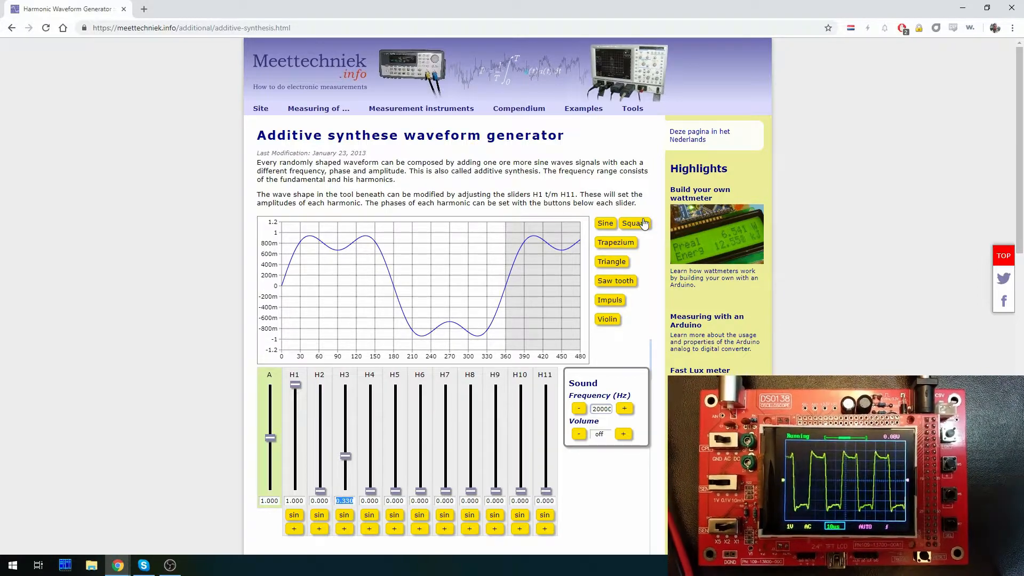
pyautogui.moveTo(651, 210)
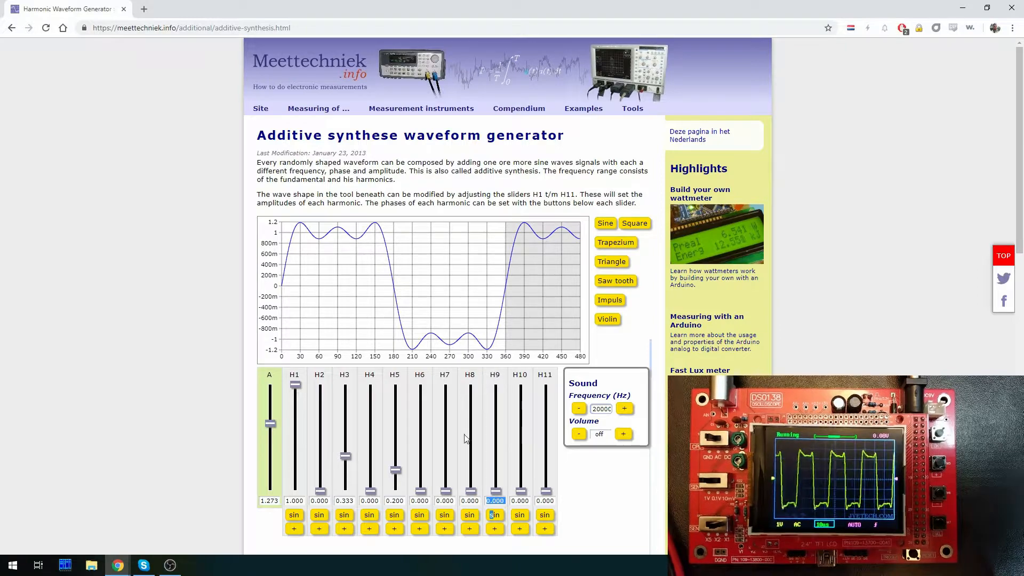
pyautogui.moveTo(386, 463)
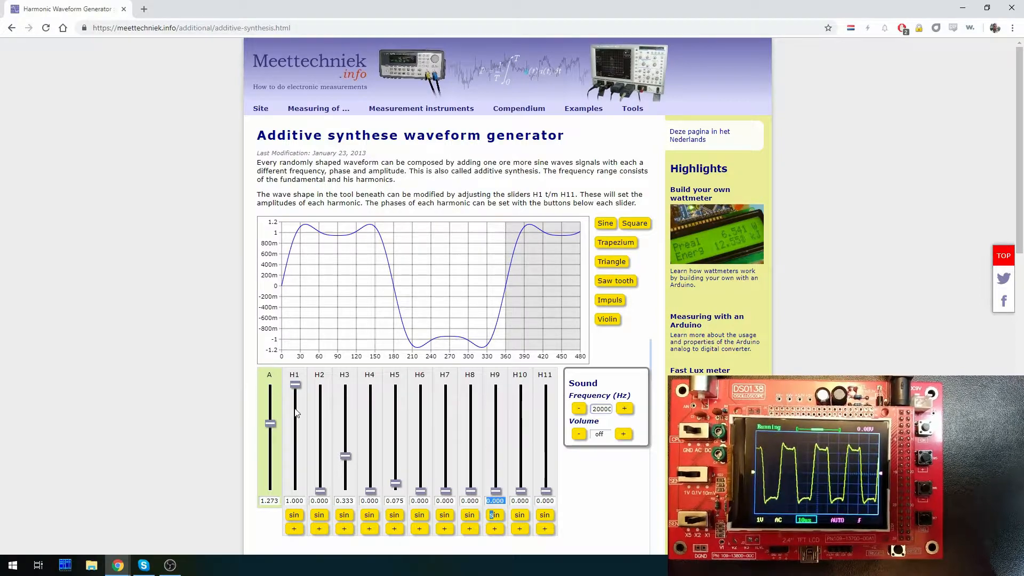
pyautogui.moveTo(502, 333)
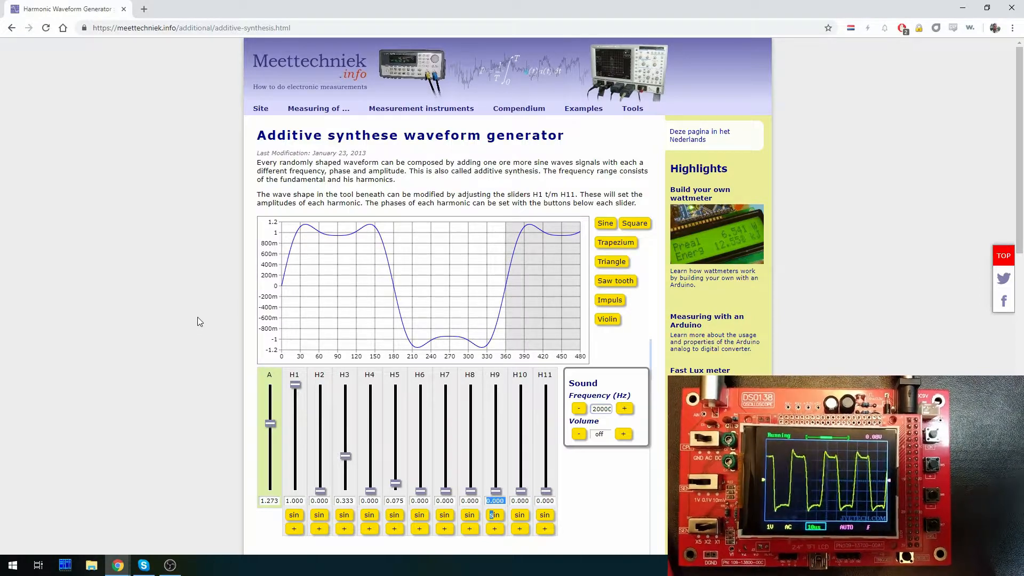
pyautogui.moveTo(210, 318)
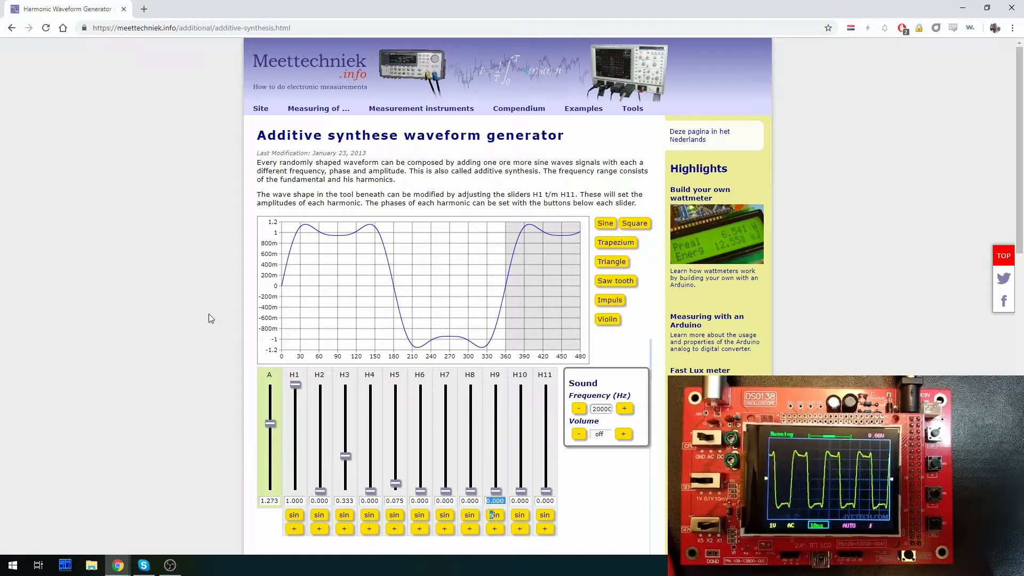
pyautogui.moveTo(205, 325)
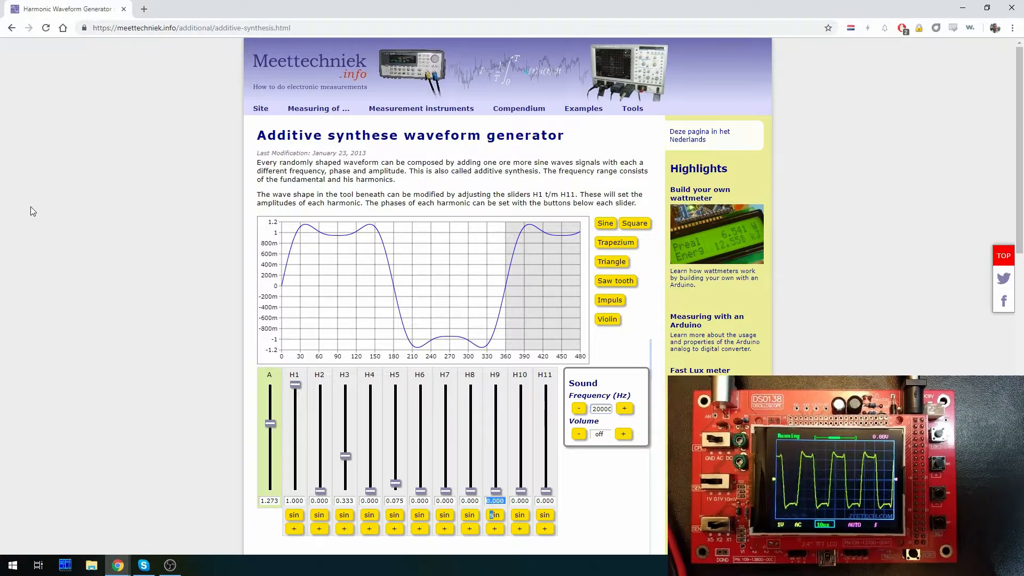
pyautogui.moveTo(46, 183)
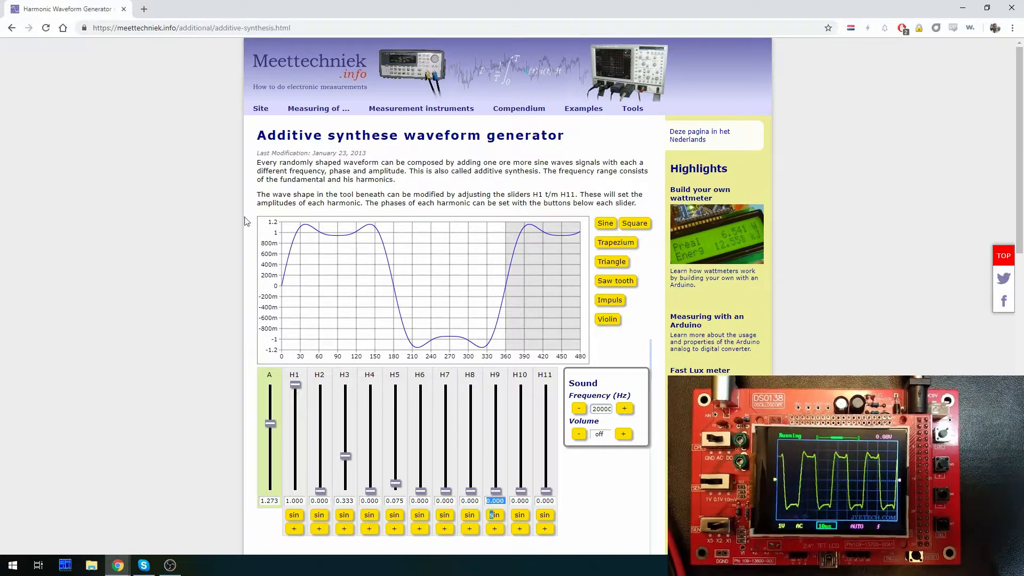
# Step: Adjust the H5 and H7 harmonic sliders toward 0.200 and 0.143
pyautogui.click(601, 409)
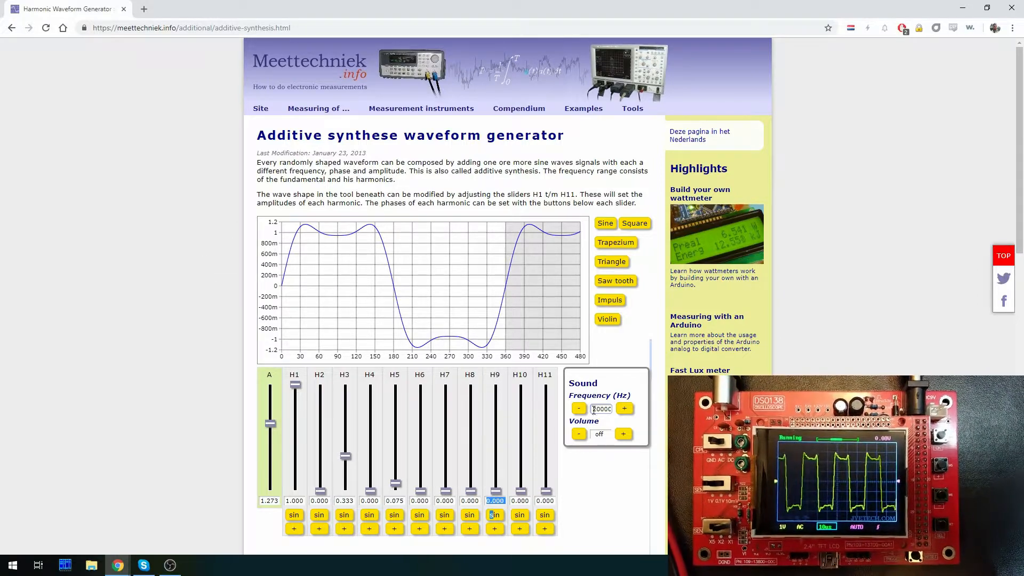
pyautogui.click(624, 408)
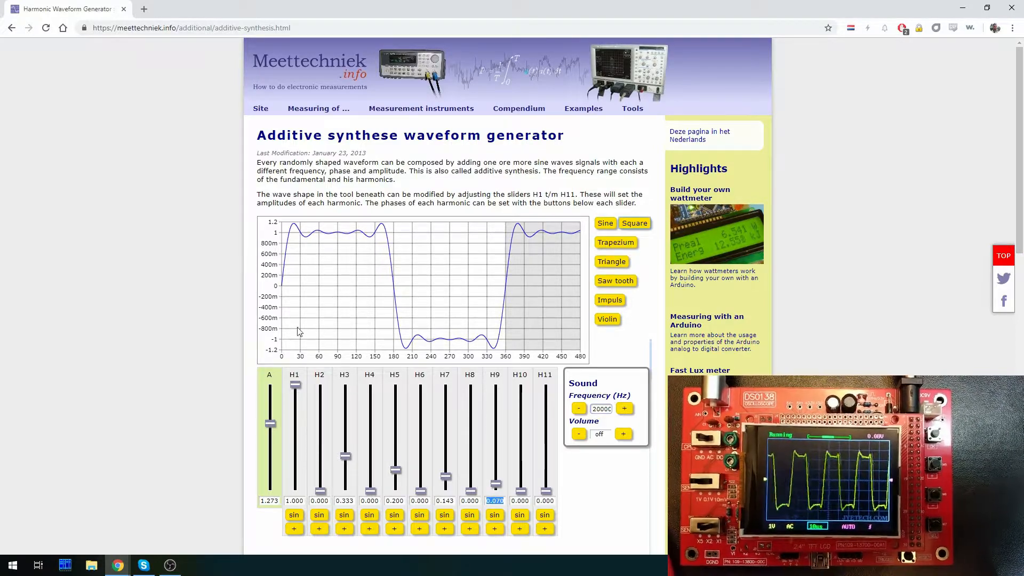
pyautogui.moveTo(357, 321)
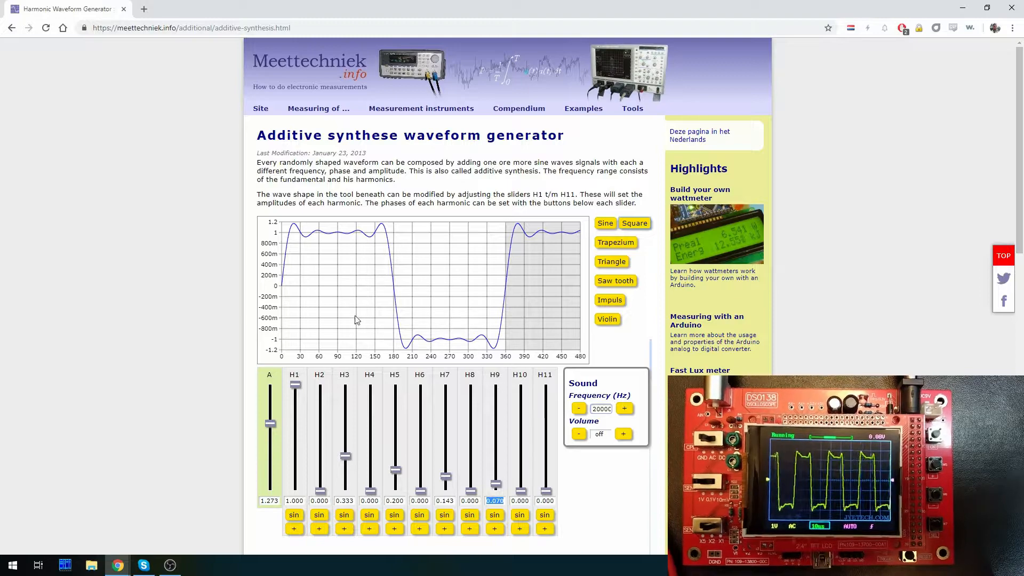